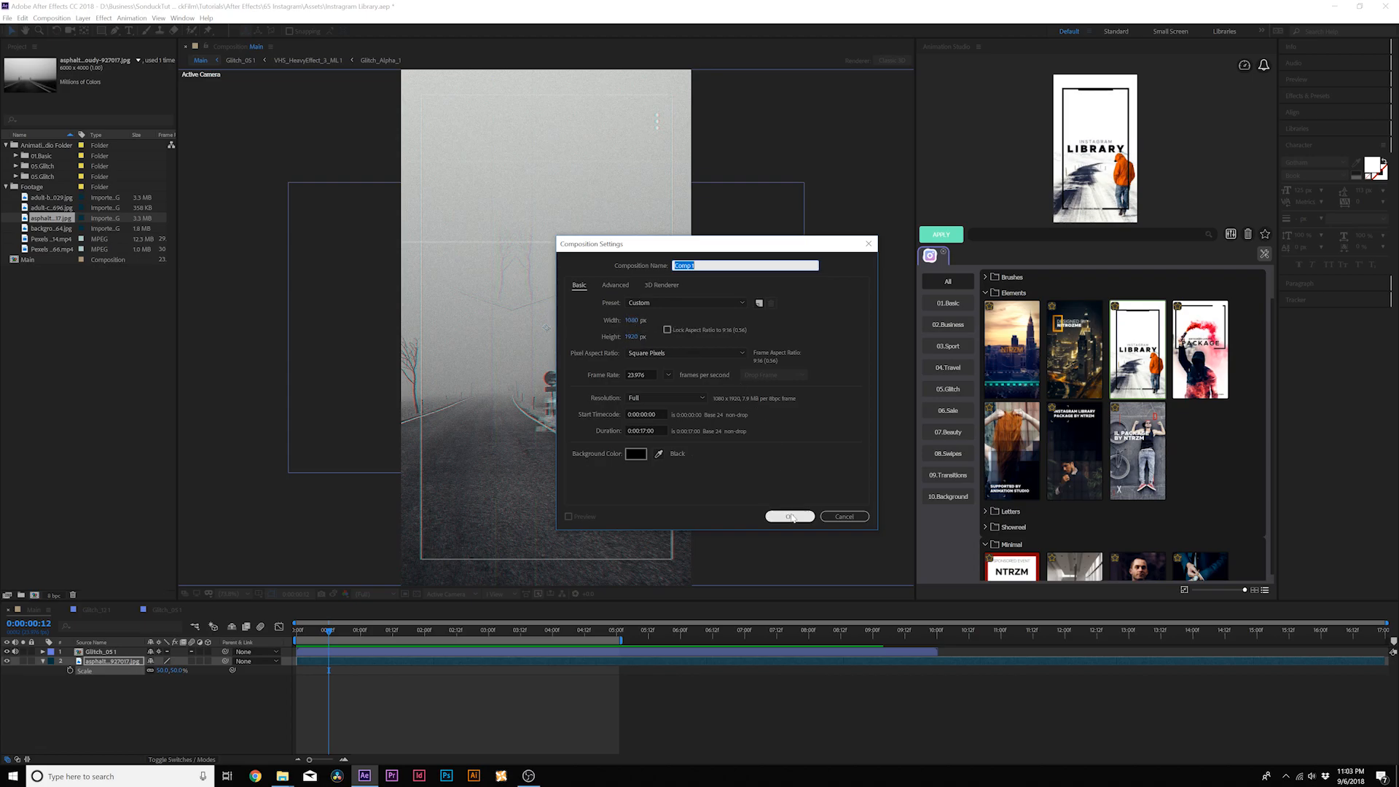
Confirm the 1080x1920 vertical Comp 1 composition settings.
{"action": "left_click", "coordinate": [788, 517]}
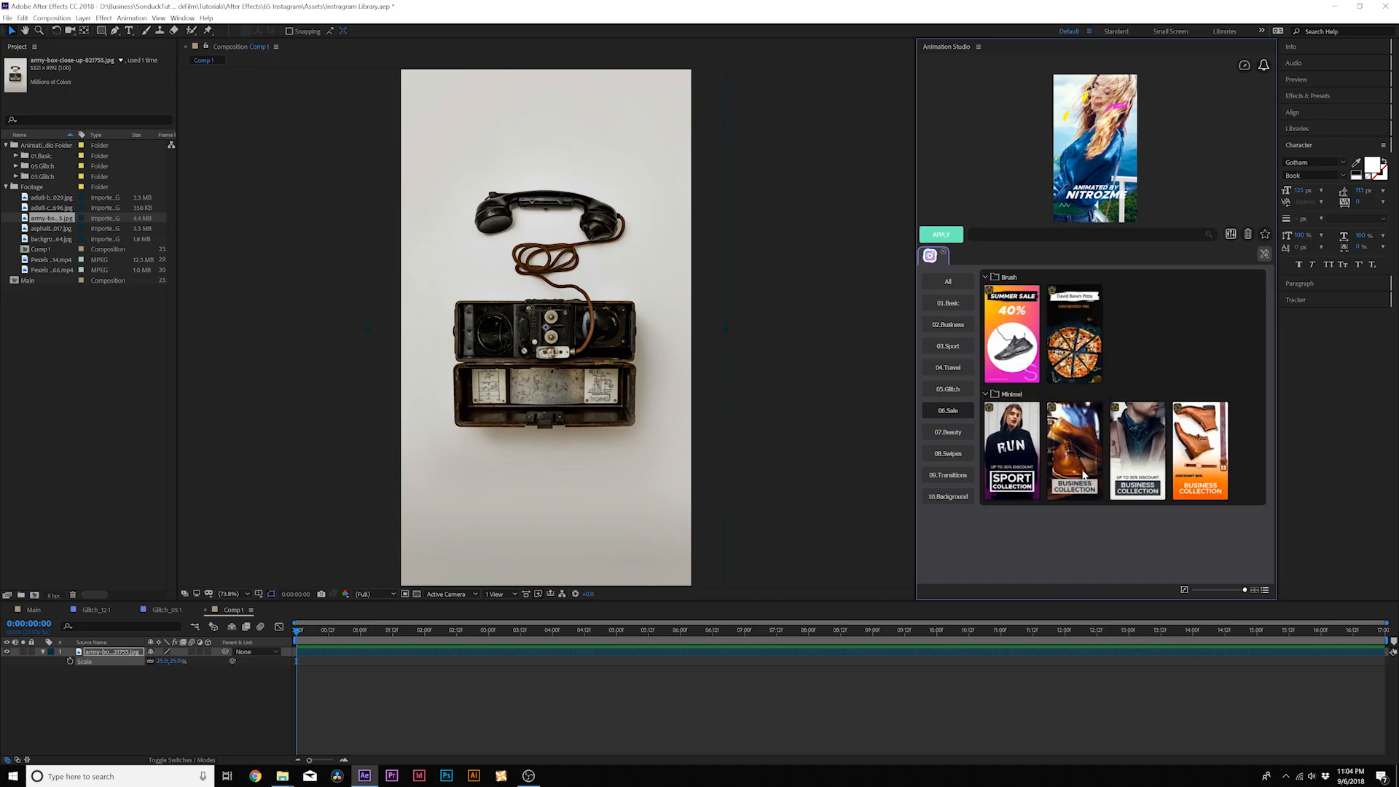
Apply the Summer Sale 40% template over the telephone photo in Comp 1.
{"action": "left_click", "coordinate": [1010, 335]}
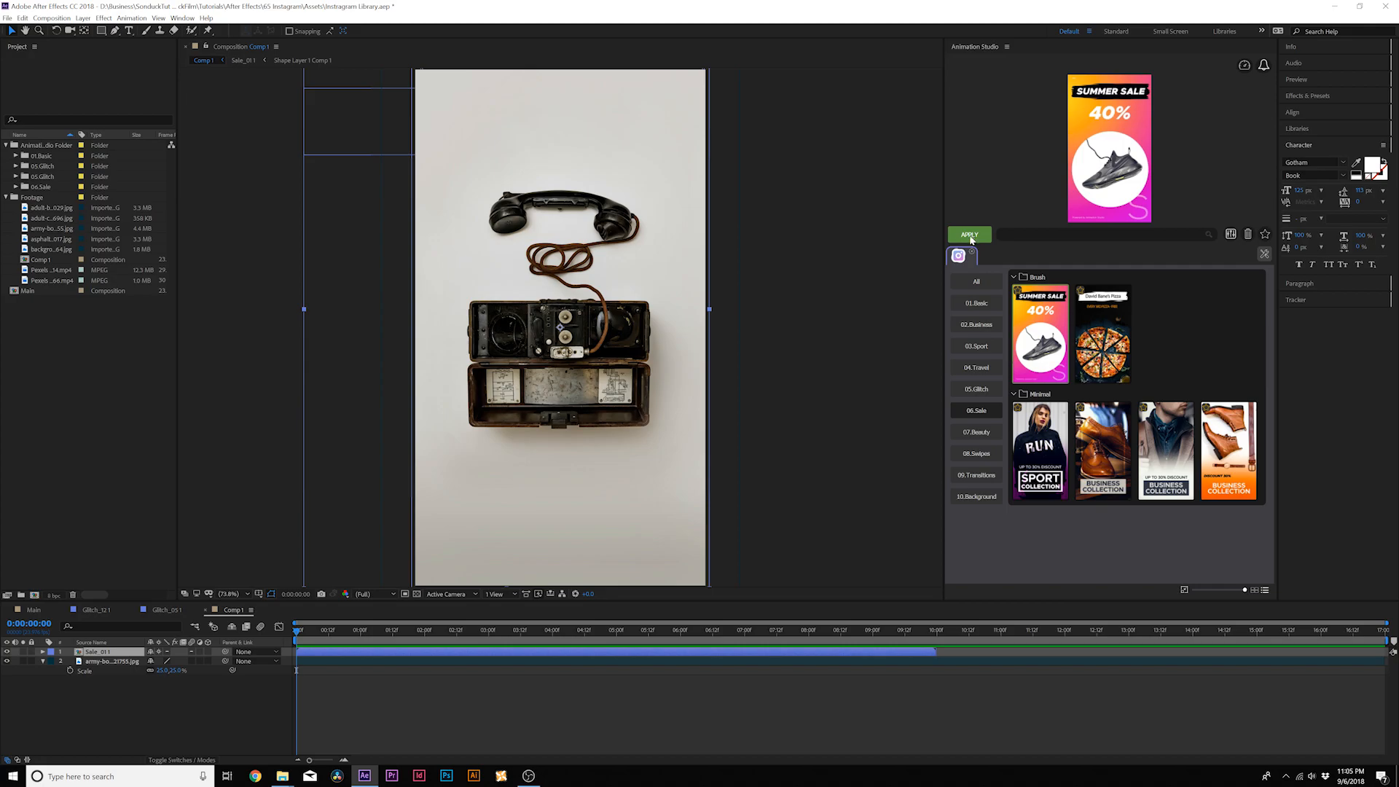
{"action": "left_click", "coordinate": [389, 630]}
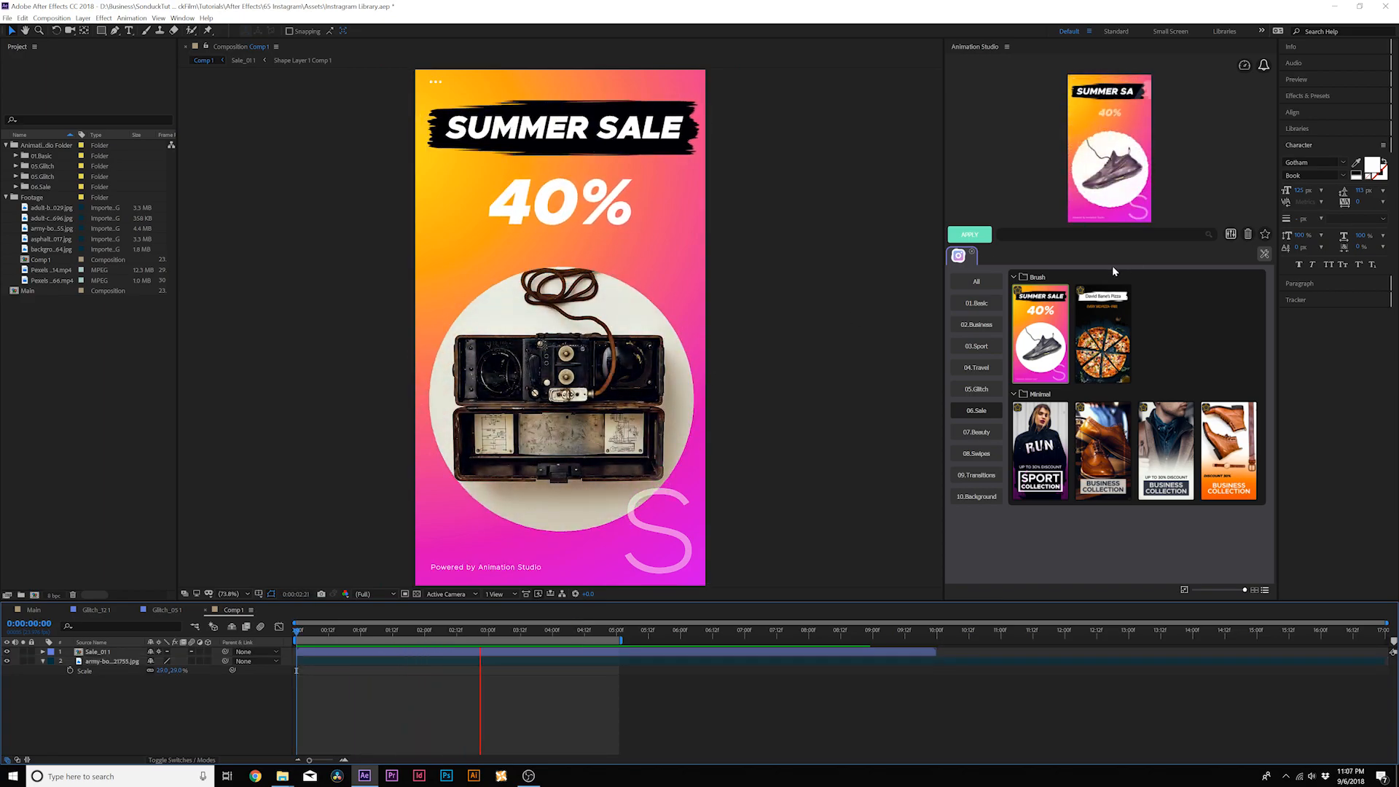
{"action": "left_click", "coordinate": [577, 629]}
{"action": "type", "text": "FALL SALE, 30% Powered by Animation Studio"}
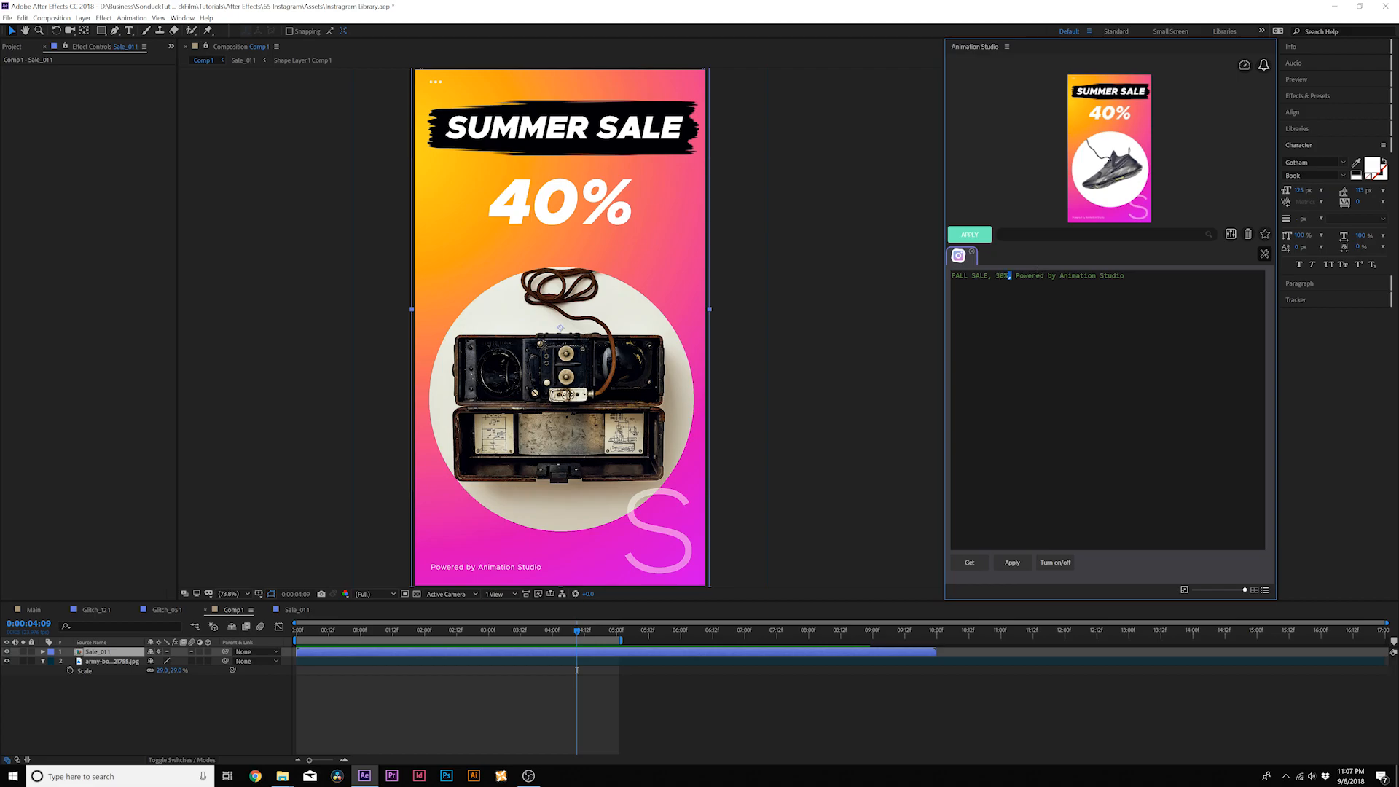
Replace the template texts with FALL SALE, 30% and a SonduckFilm credit line.
{"action": "left_click", "coordinate": [1011, 561]}
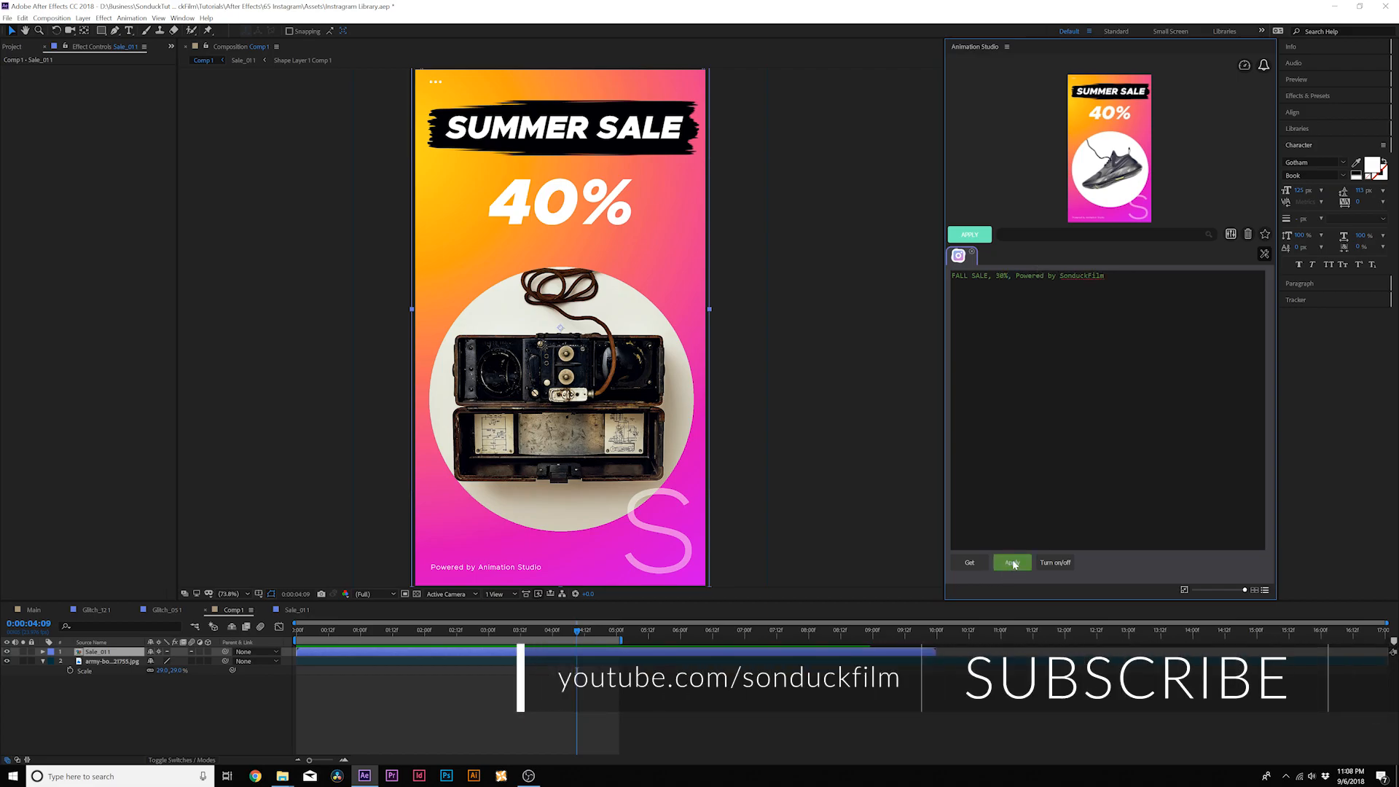
{"action": "left_click", "coordinate": [1013, 562]}
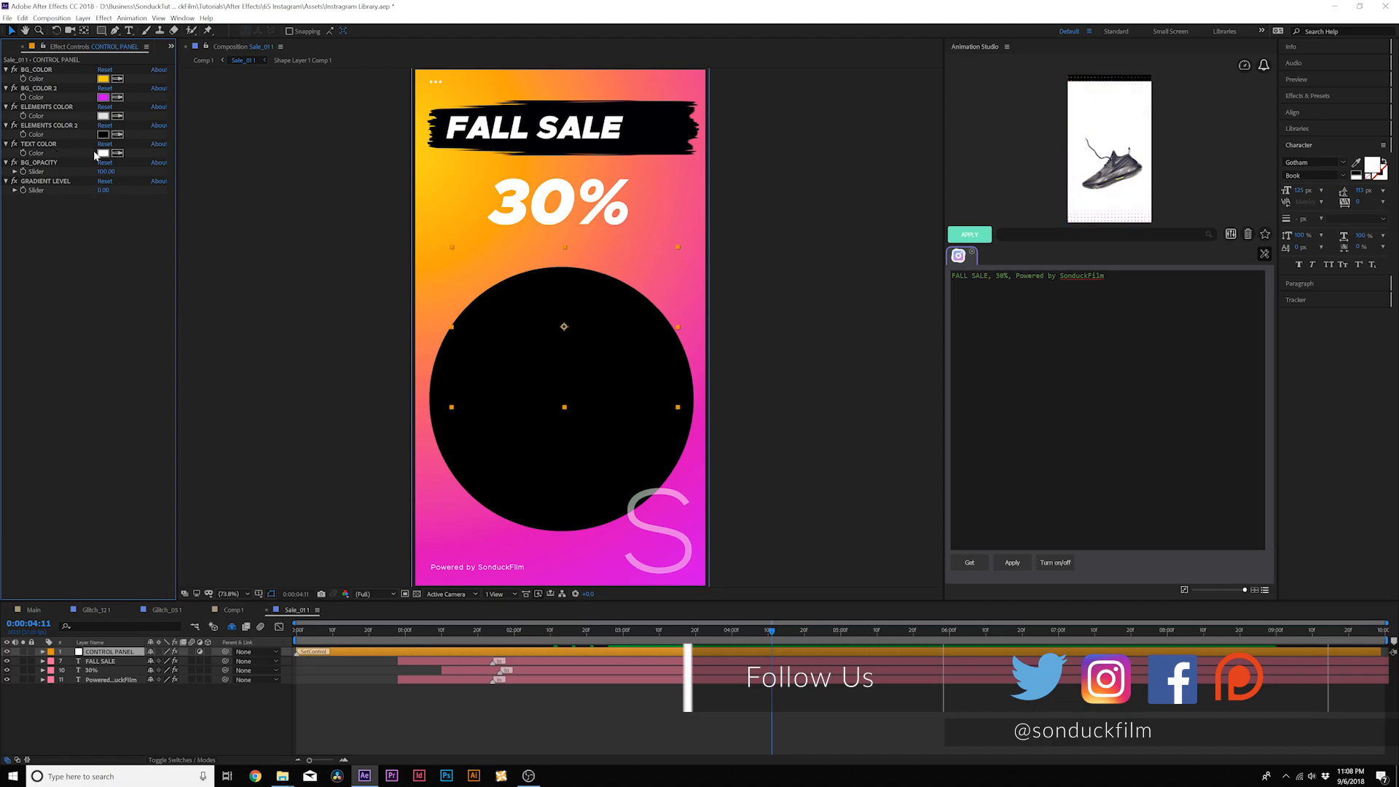
Set BG_COLOR 2 to green for a yellow-green backdrop, then start blank Comp 4.
{"action": "left_click", "coordinate": [102, 152]}
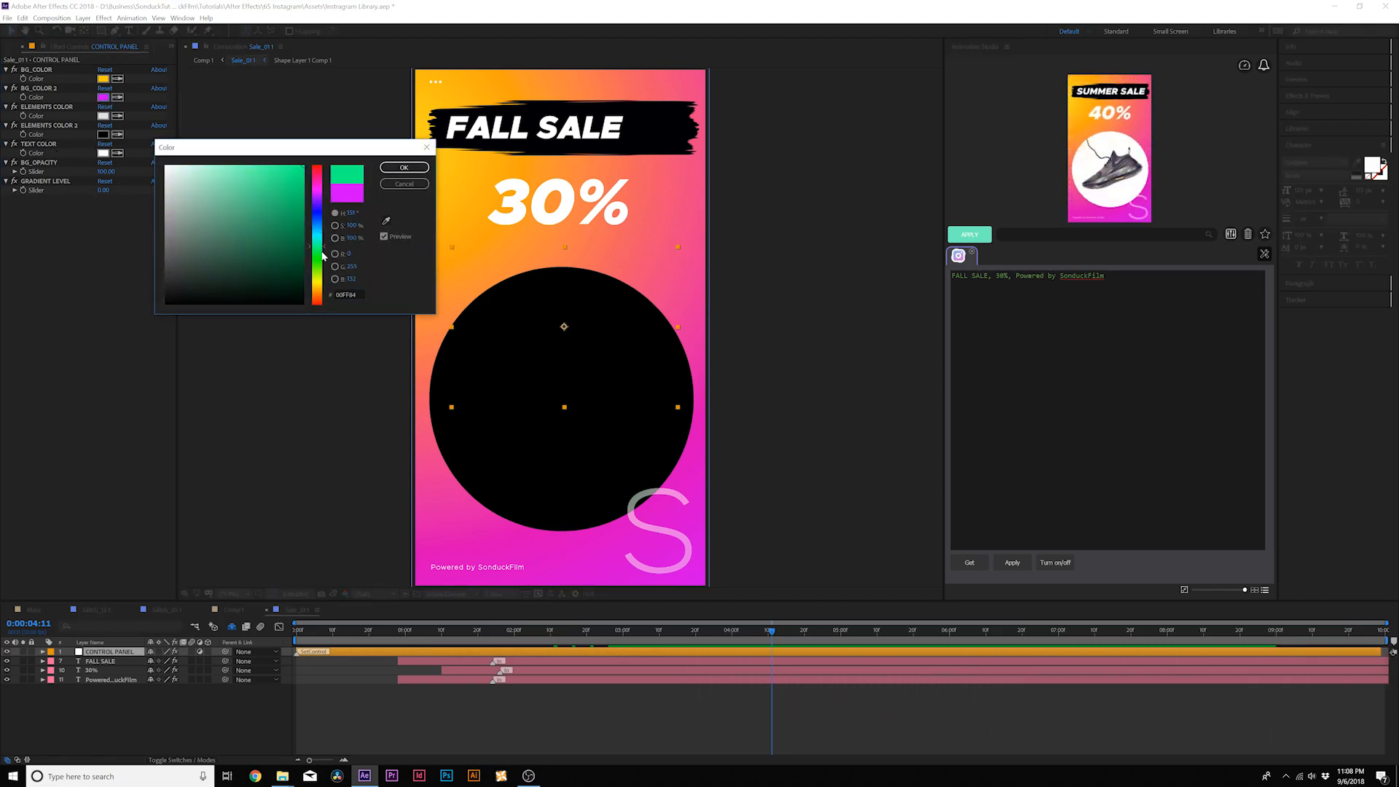
{"action": "left_click", "coordinate": [403, 167]}
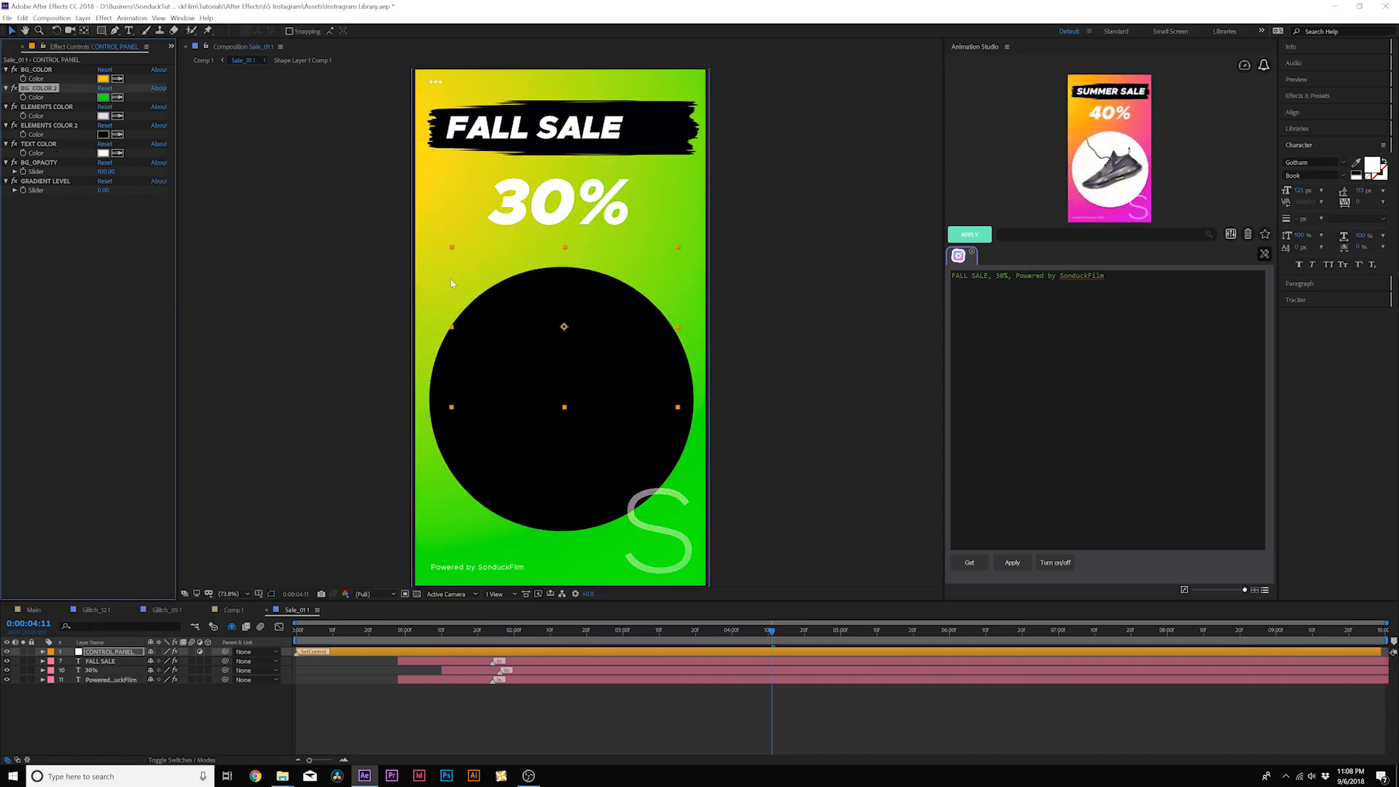
{"action": "left_click", "coordinate": [575, 630]}
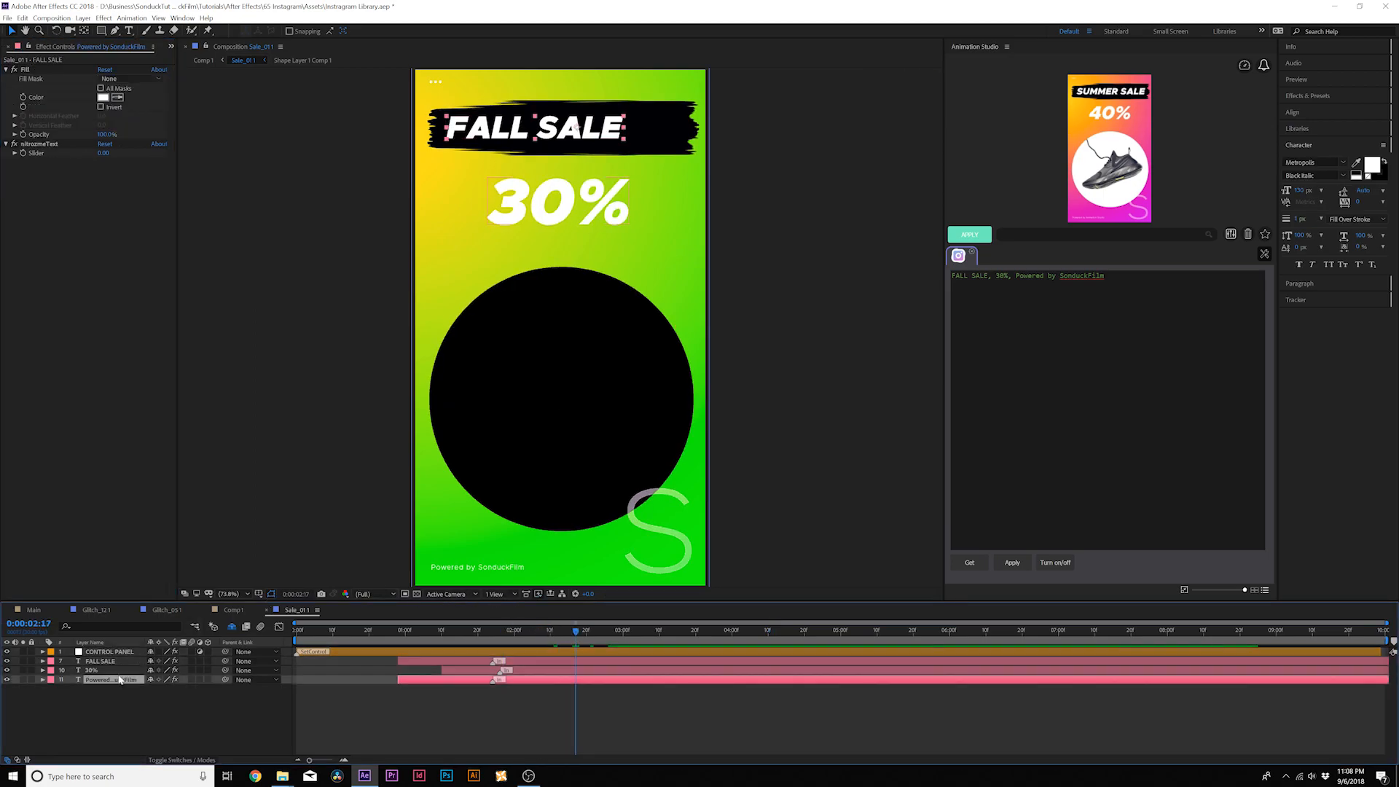
{"action": "left_click", "coordinate": [91, 671]}
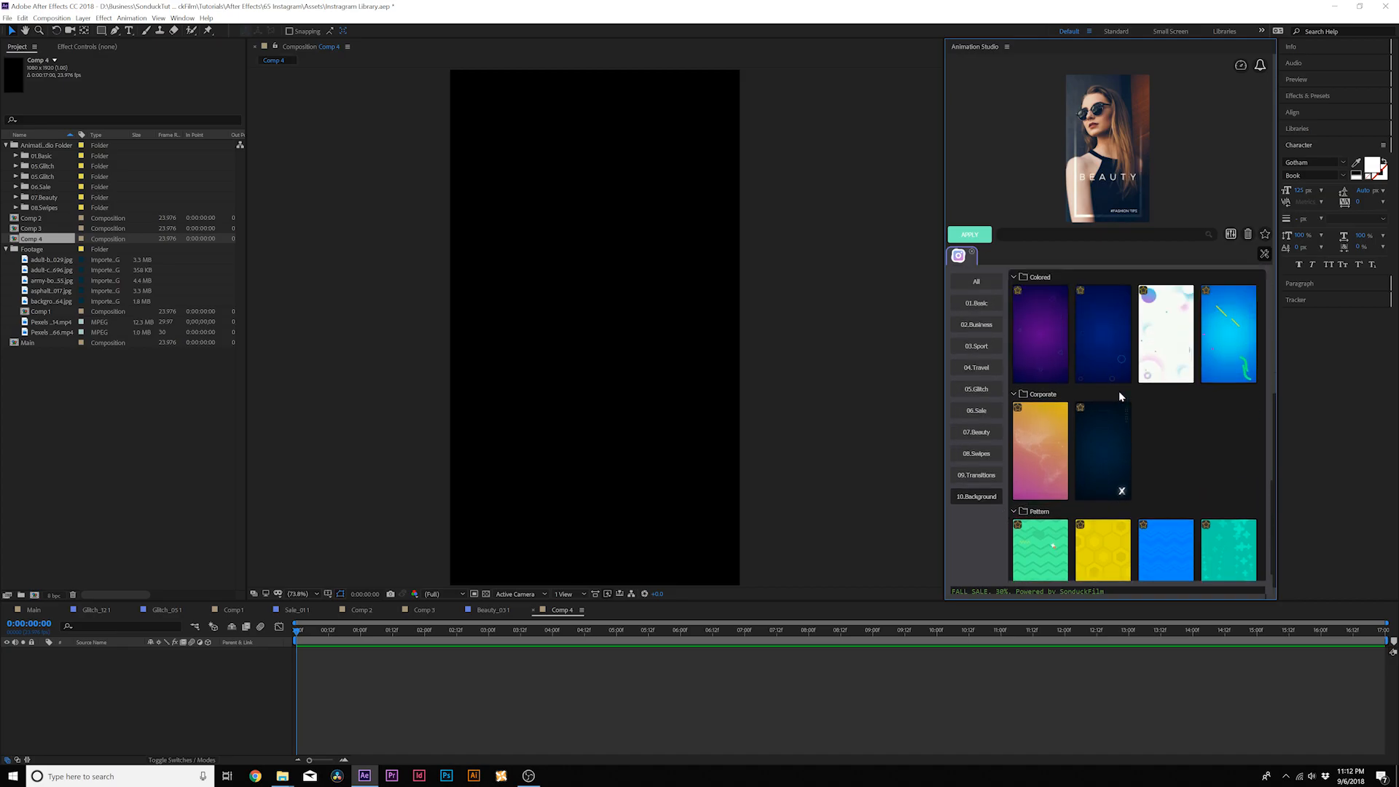
Apply the purple Colored background preset with drifting triangle outlines.
{"action": "left_click", "coordinate": [1038, 333]}
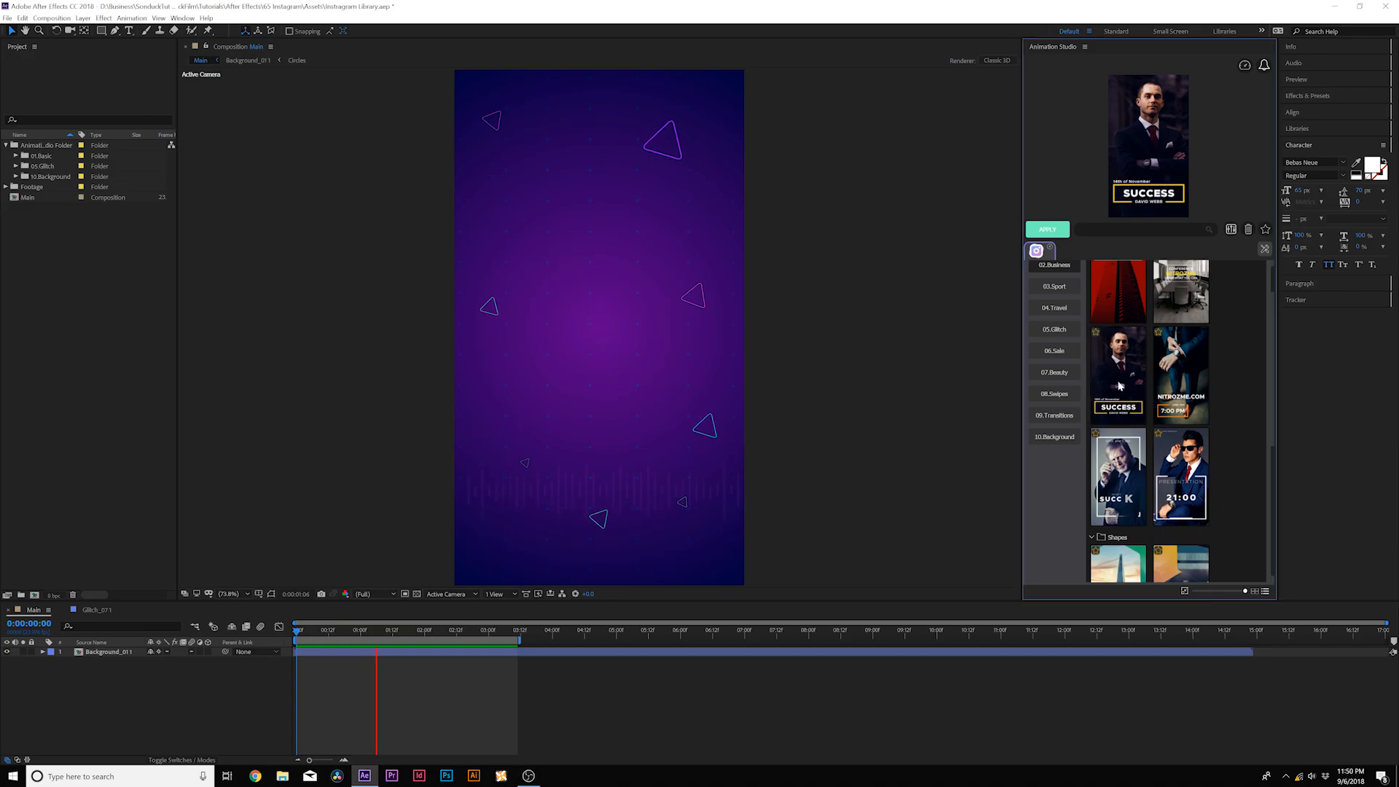
{"action": "left_click", "coordinate": [1046, 230]}
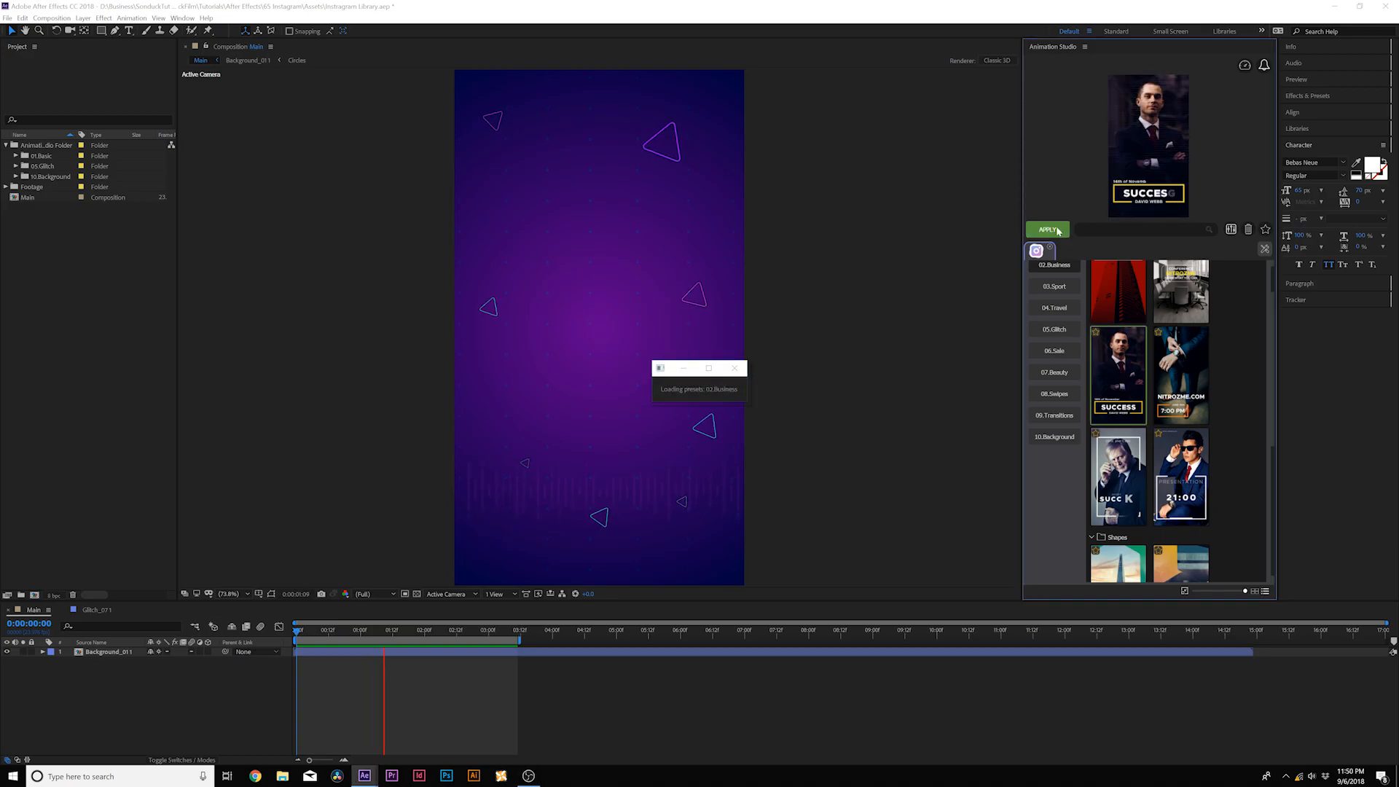
{"action": "left_click", "coordinate": [1045, 230]}
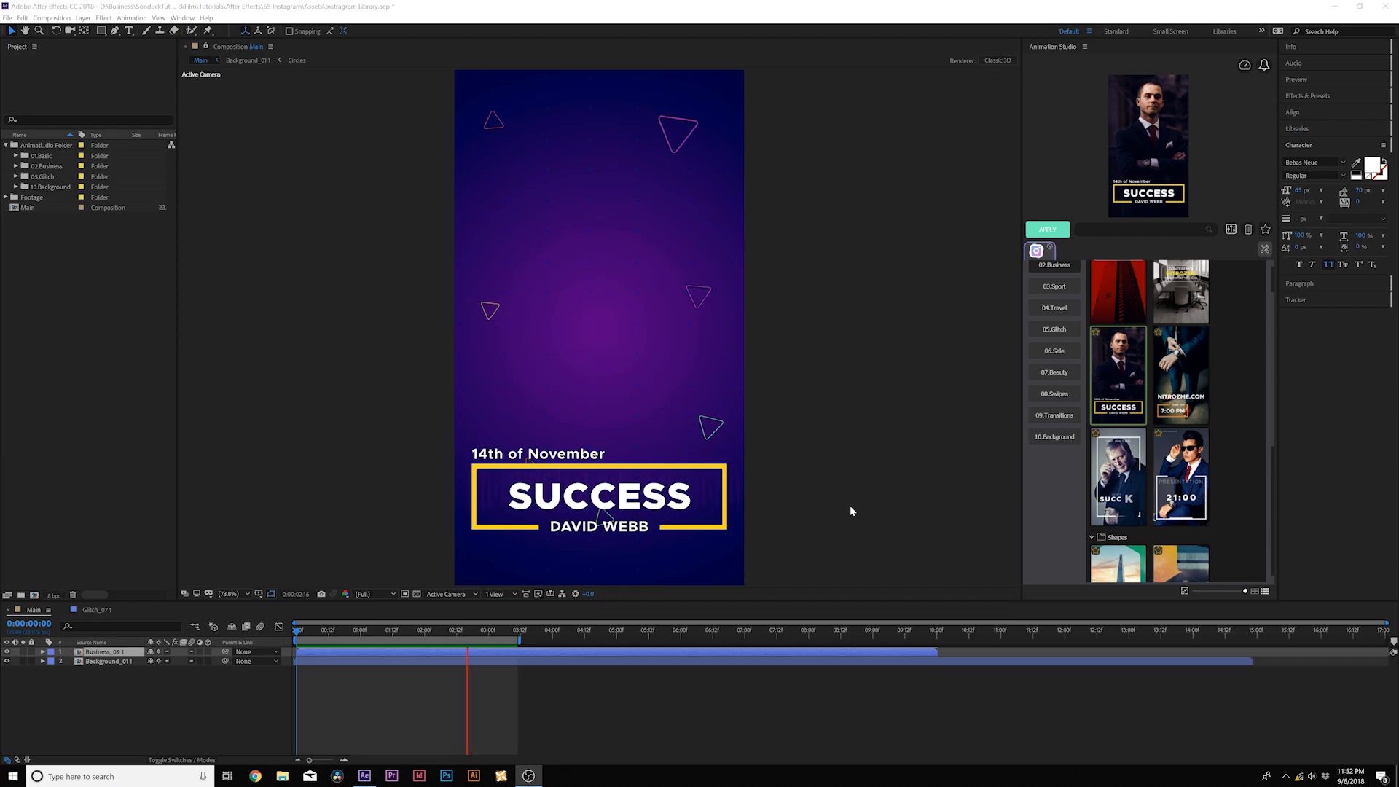
{"action": "left_click", "coordinate": [375, 629]}
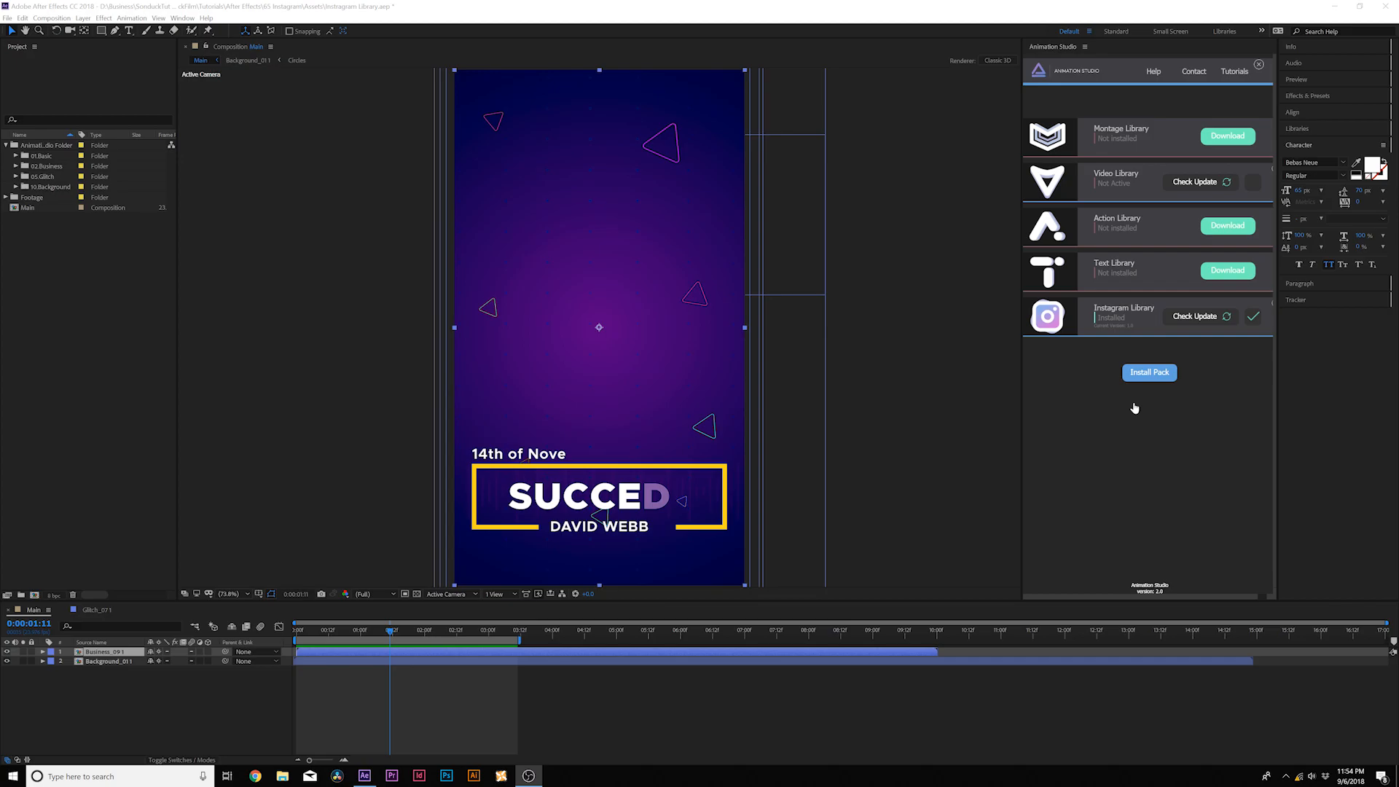
{"action": "mouse_move", "coordinate": [1128, 402]}
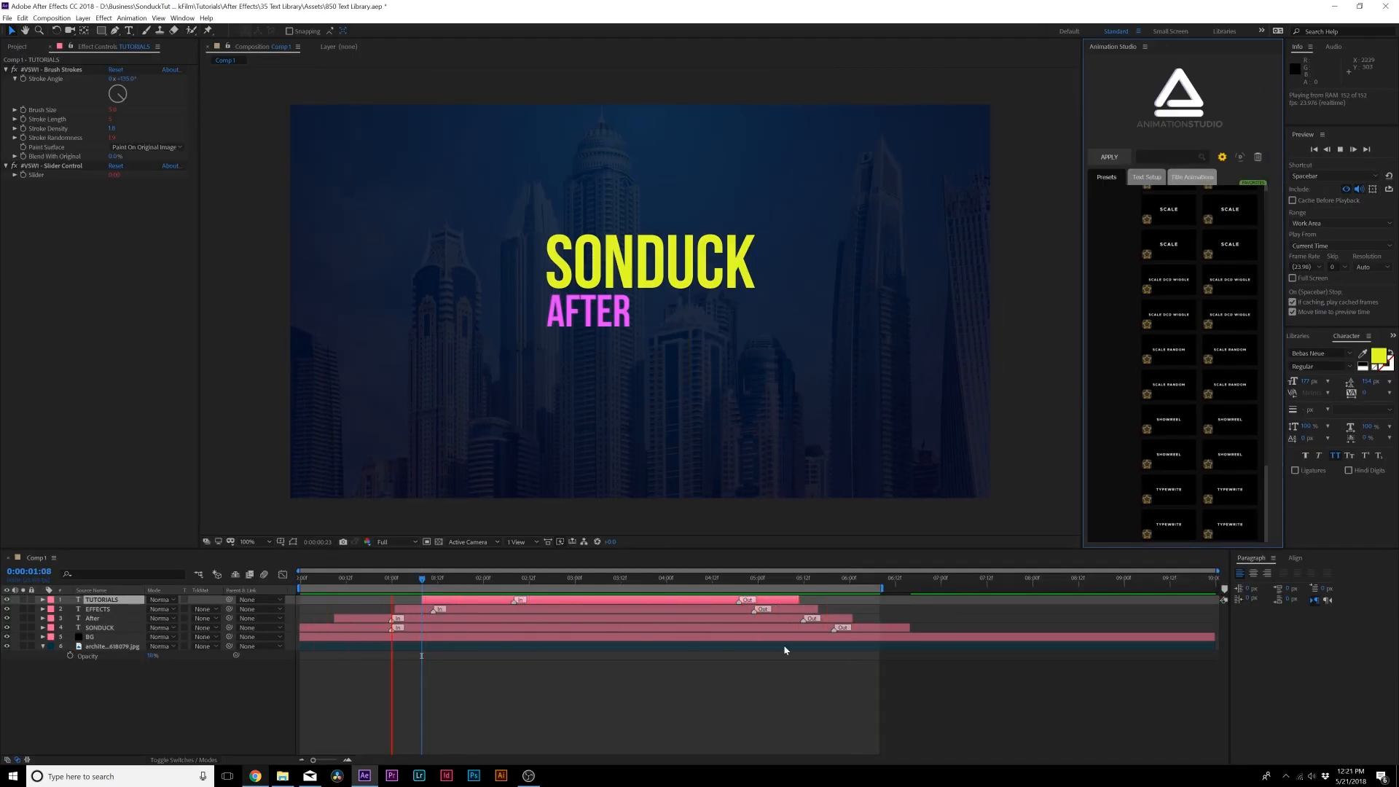
Play the SONDUCK AFTER EFFECTS TUTORIALS title animation over the city skyline.
{"action": "left_click", "coordinate": [642, 577]}
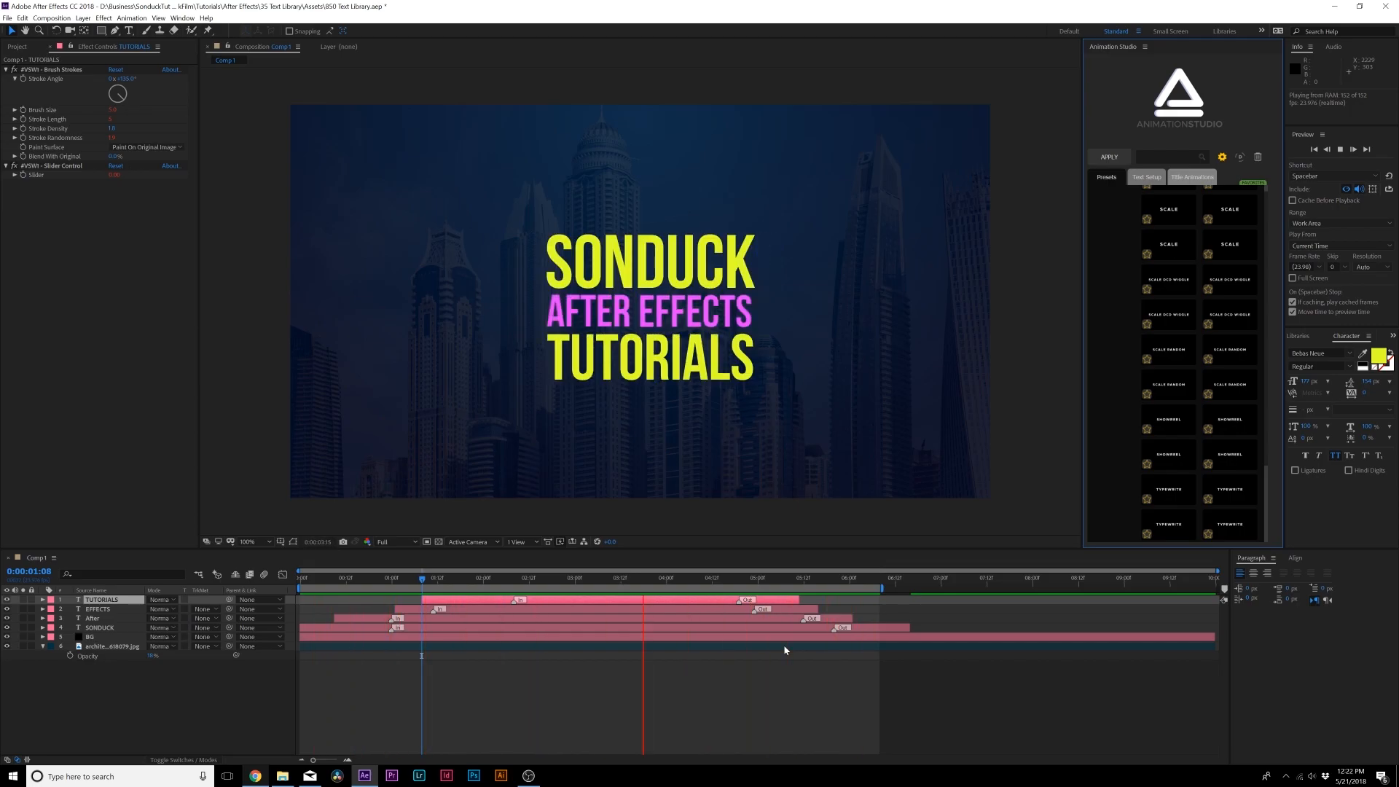